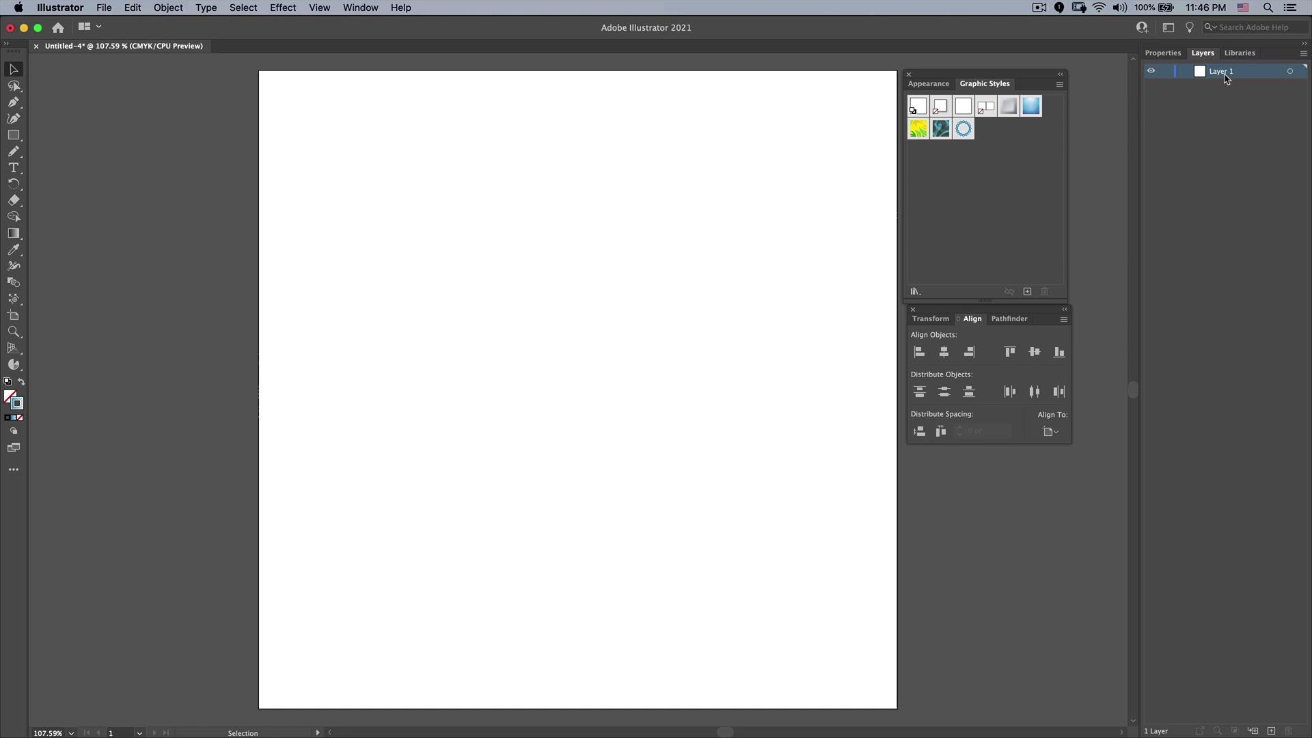
{"action": "mouse_move", "coordinate": [1289, 71]}
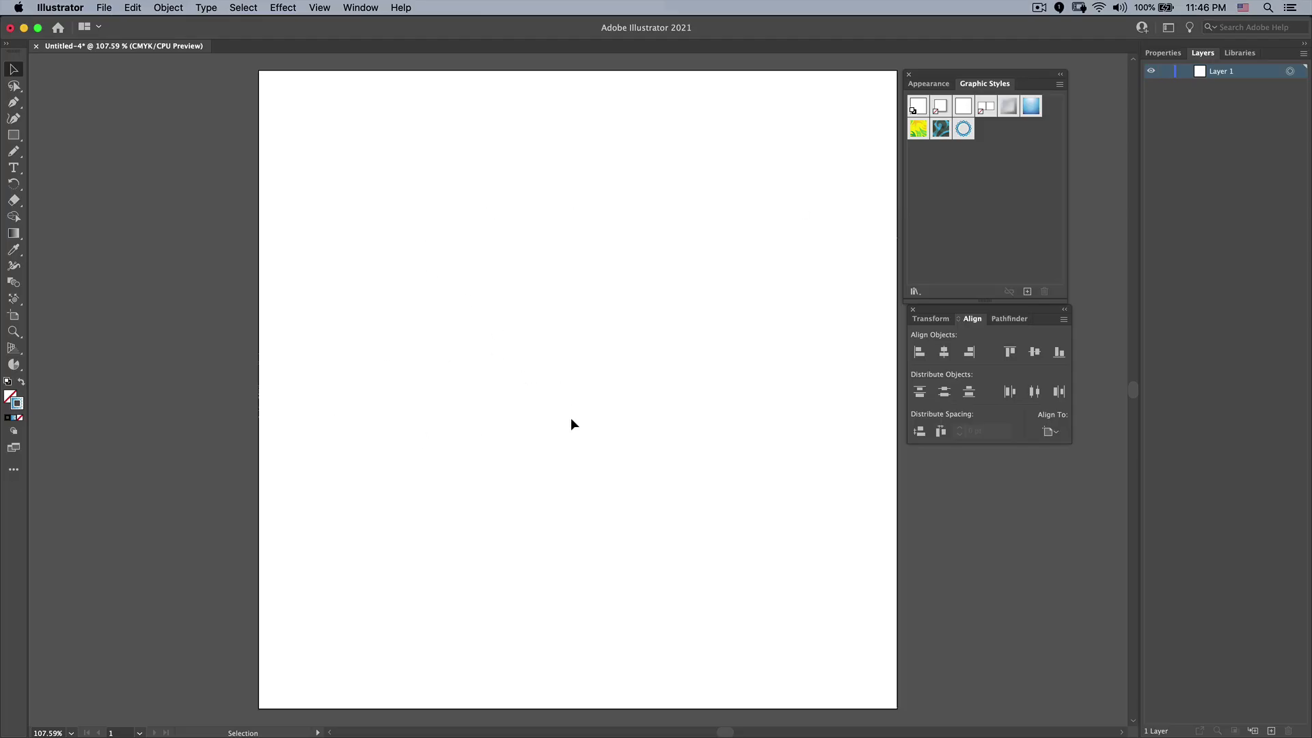
Step: Target Layer 1 as a whole so effects apply to the entire layer
{"action": "left_click", "coordinate": [928, 84]}
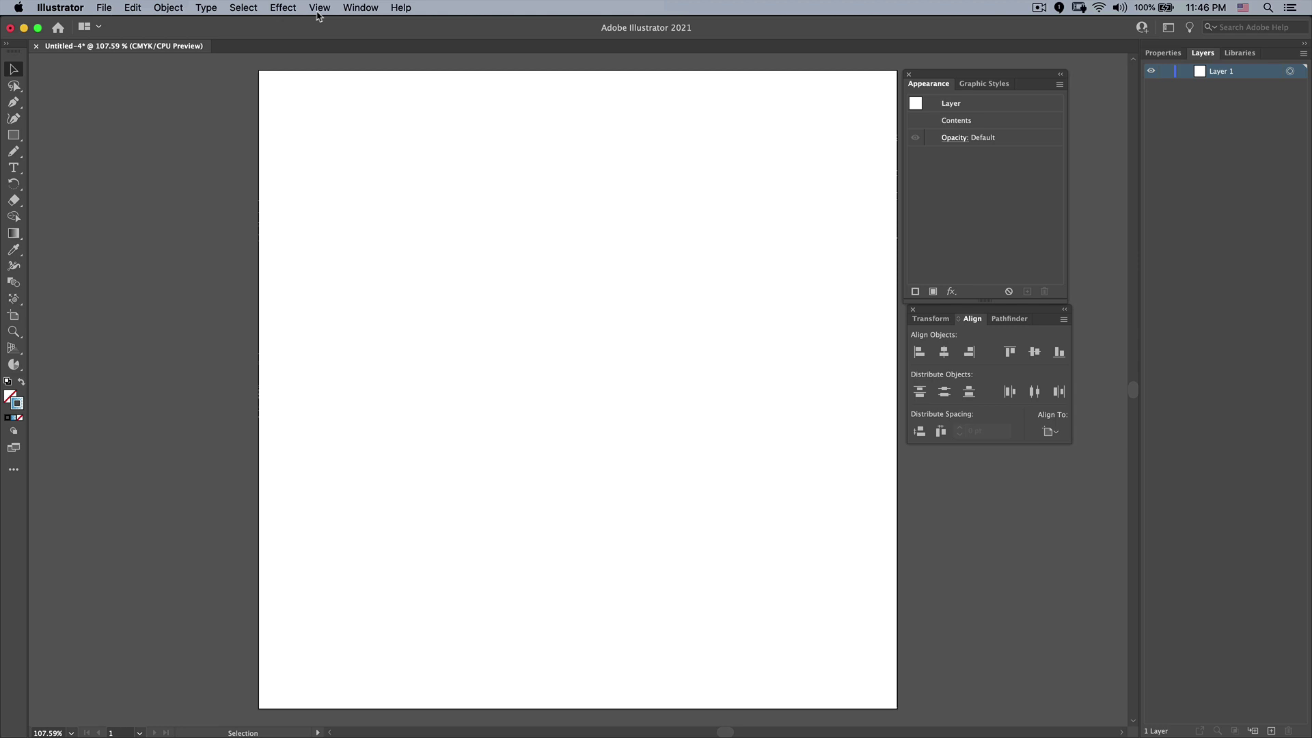
Step: Add a Transform effect to Layer 1 rotating 360/7 (about 51.43°) with 6 copies
{"action": "left_click", "coordinate": [283, 8]}
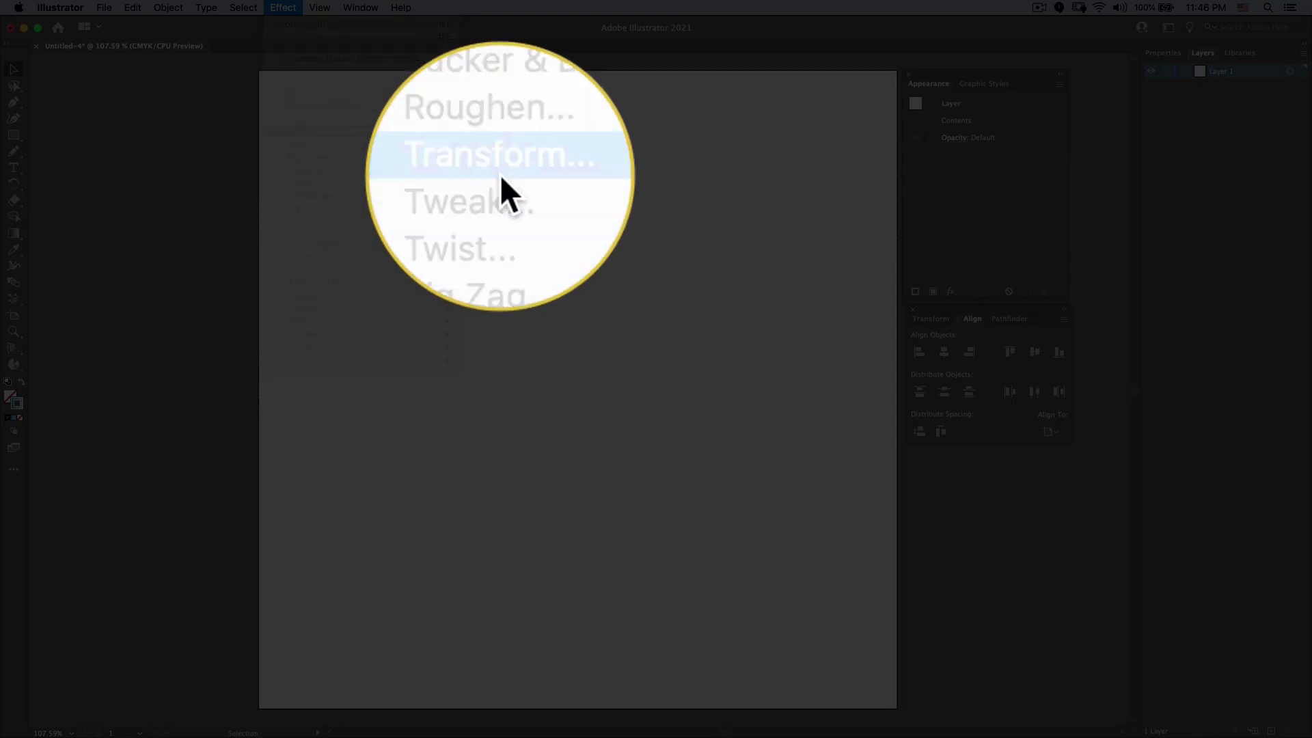
{"action": "left_click", "coordinate": [500, 154]}
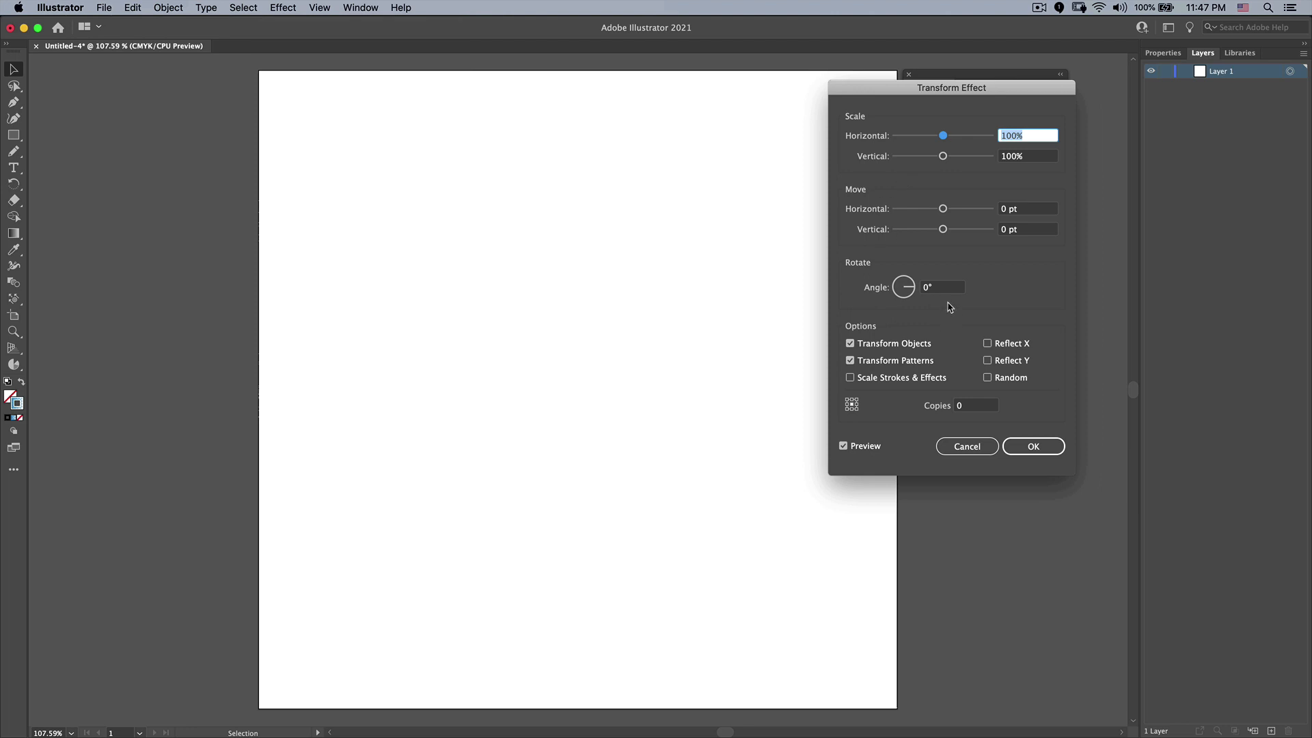
{"action": "left_click", "coordinate": [942, 287]}
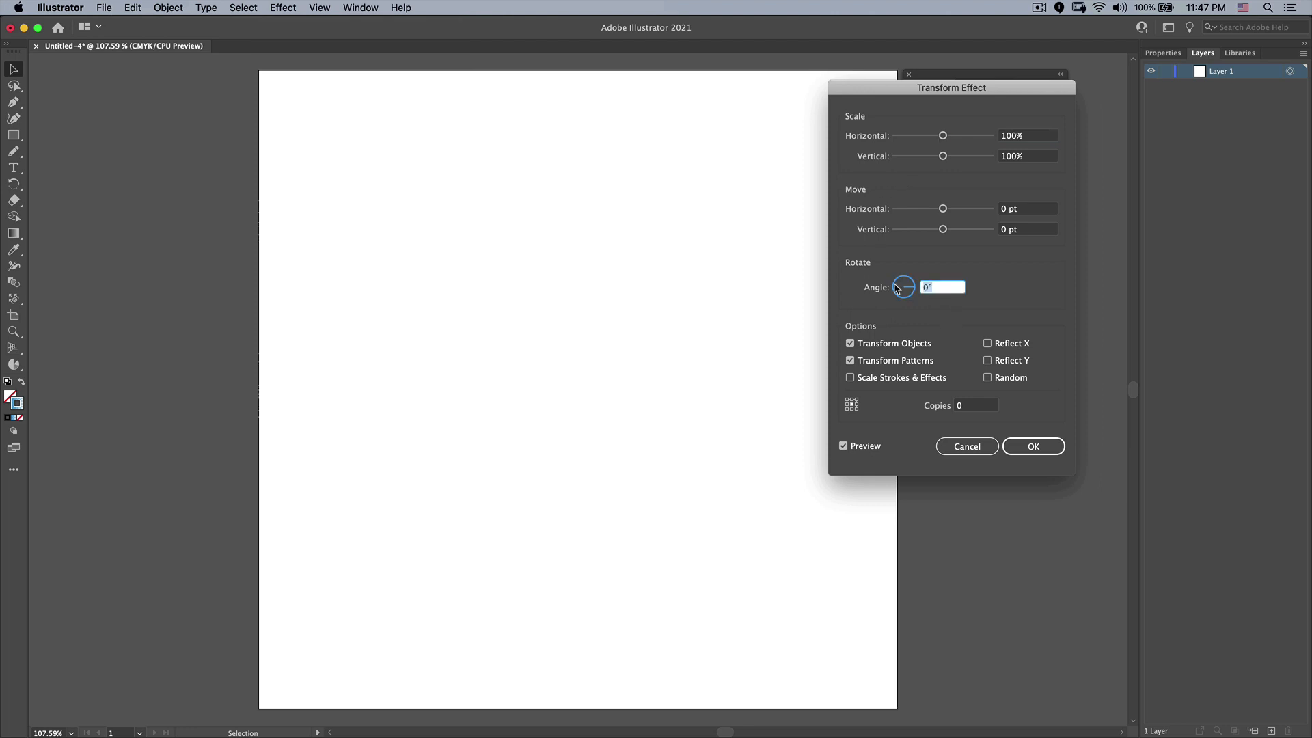
{"action": "type", "text": "36"}
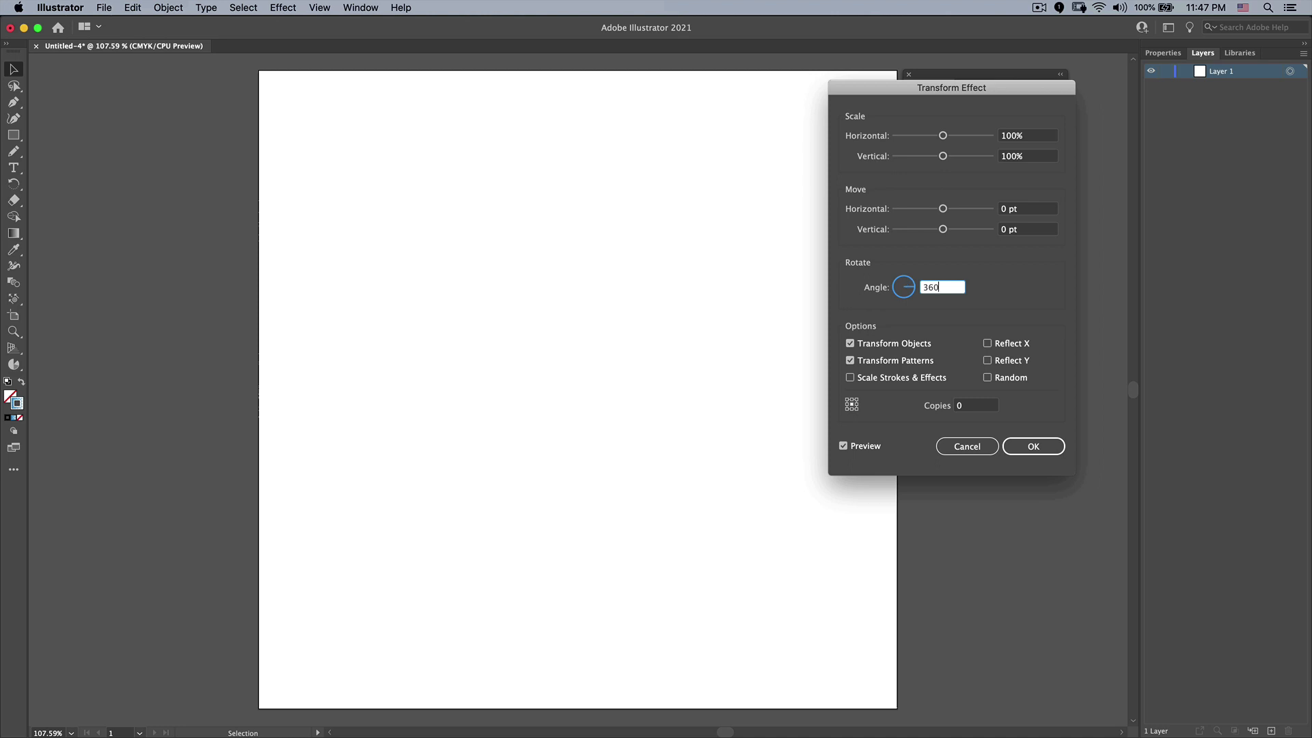
{"action": "type", "text": "/7"}
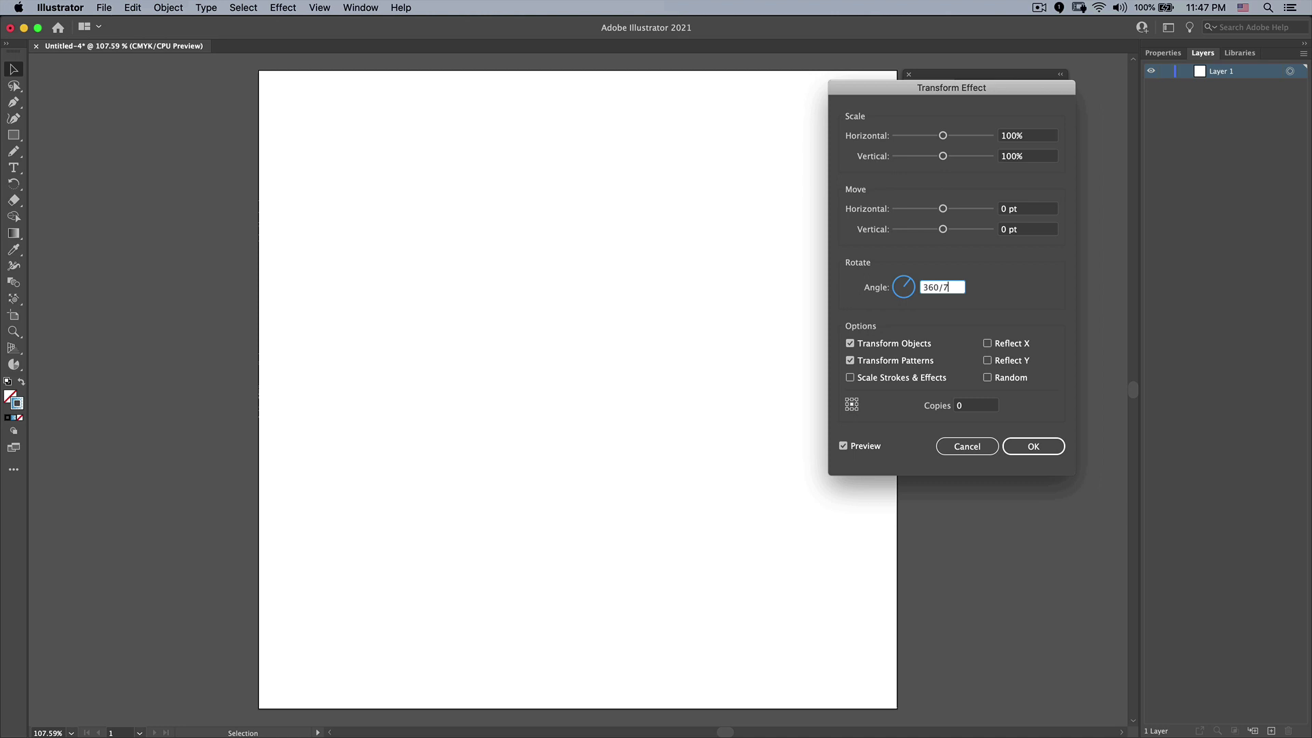
{"action": "key", "text": "Tab"}
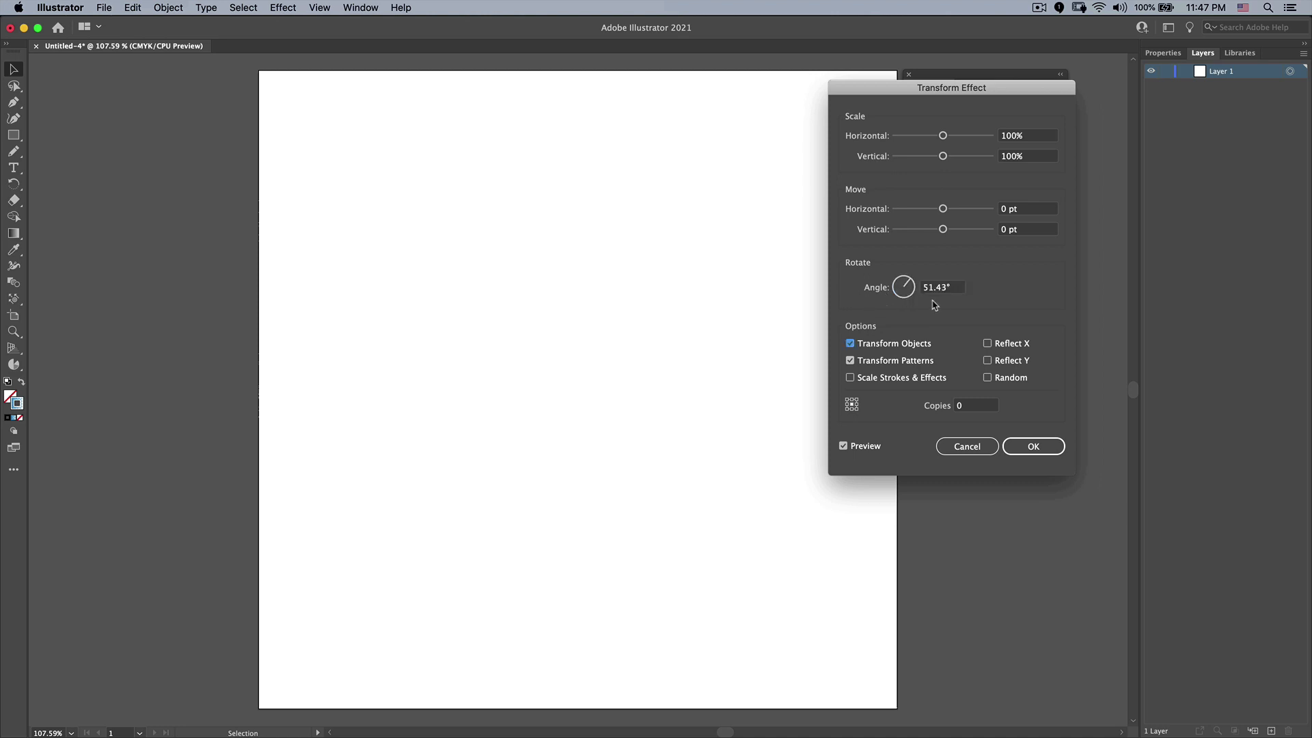
{"action": "mouse_move", "coordinate": [895, 325]}
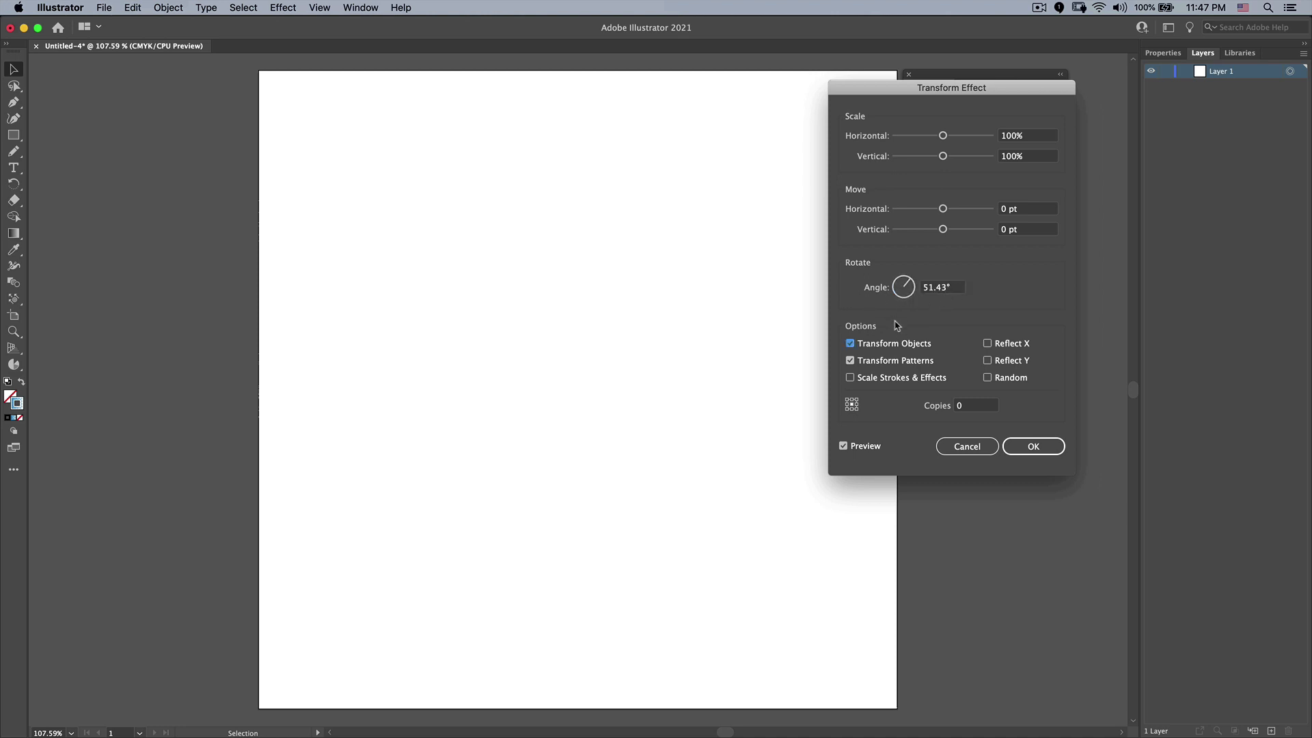
{"action": "left_click", "coordinate": [975, 405]}
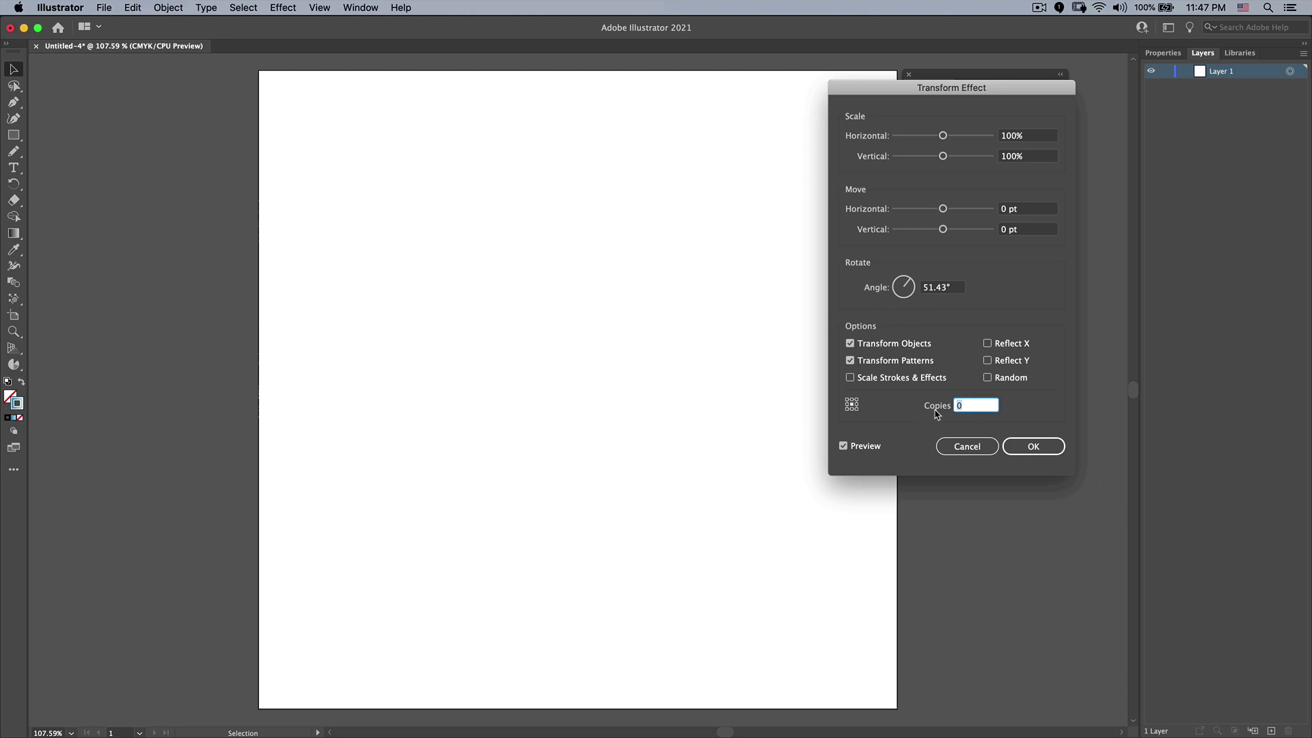
{"action": "type", "text": "6"}
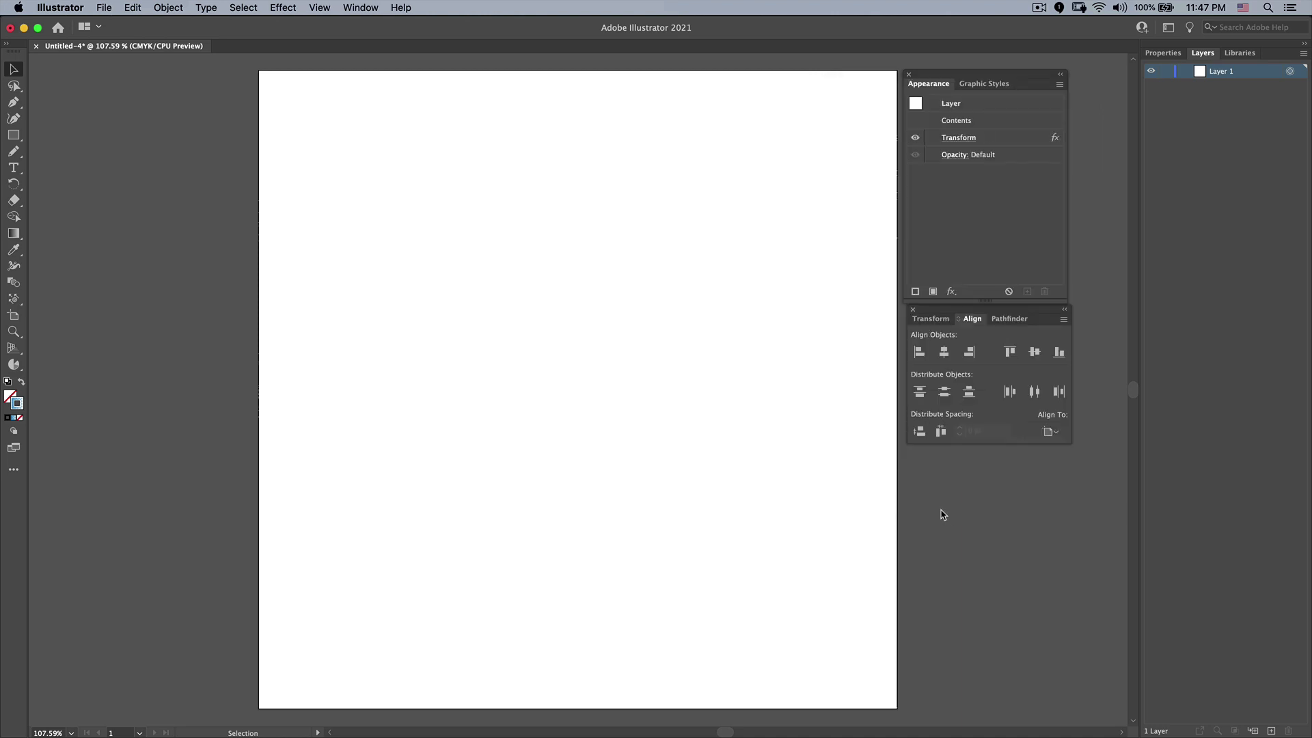
{"action": "mouse_move", "coordinate": [634, 390]}
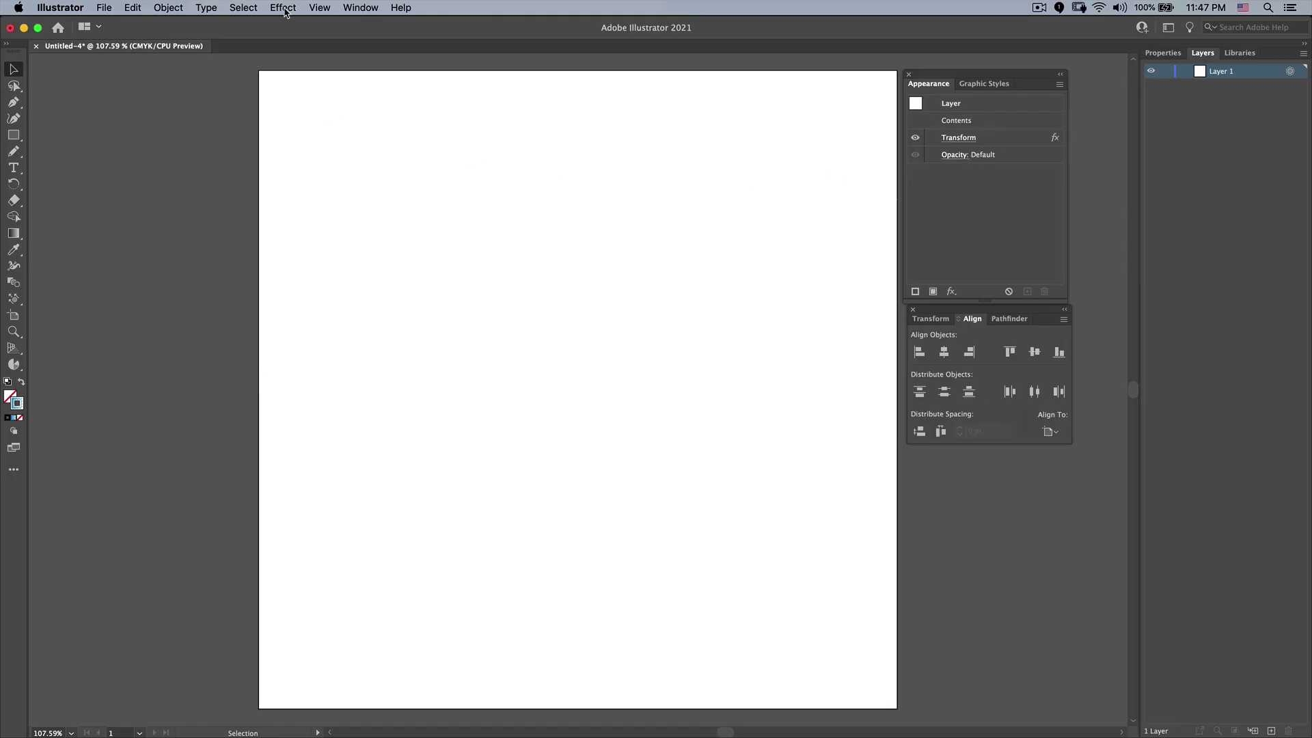
Step: Add a second Transform effect to Layer 1 reflecting across X with 1 copy
{"action": "left_click", "coordinate": [283, 7]}
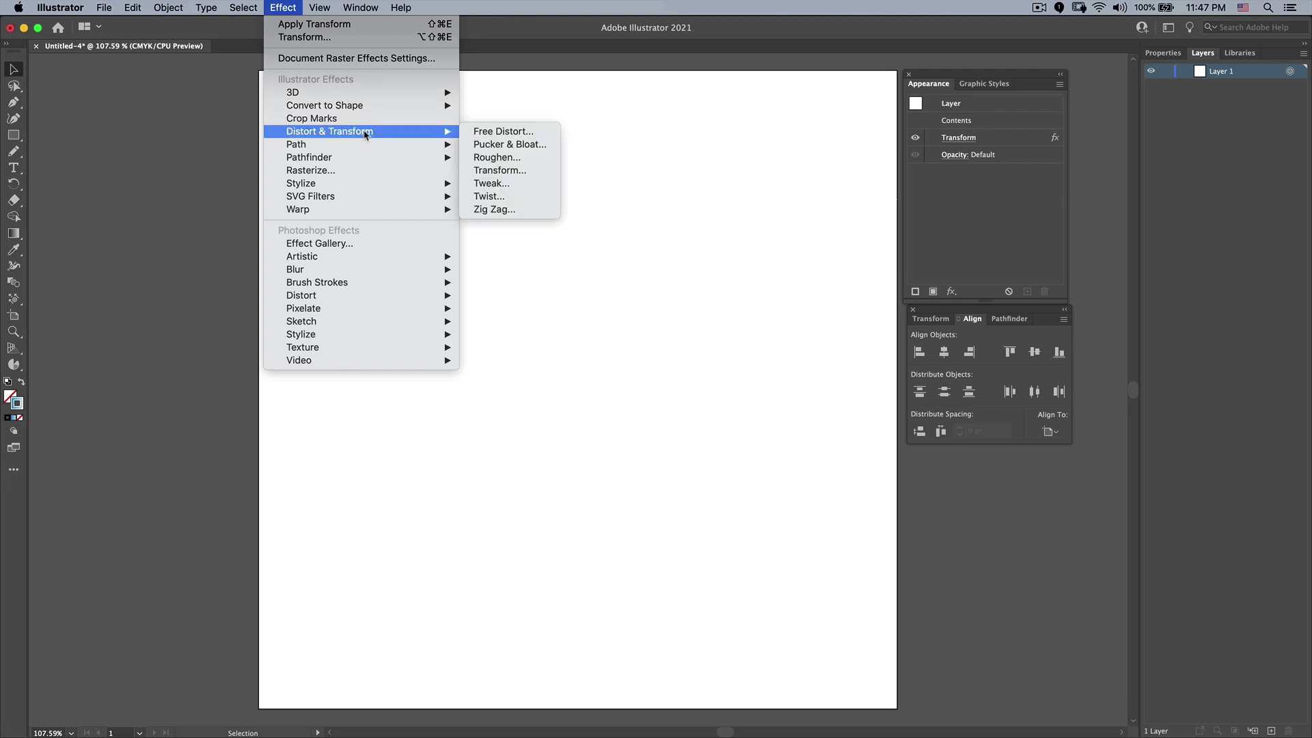
{"action": "left_click", "coordinate": [499, 170]}
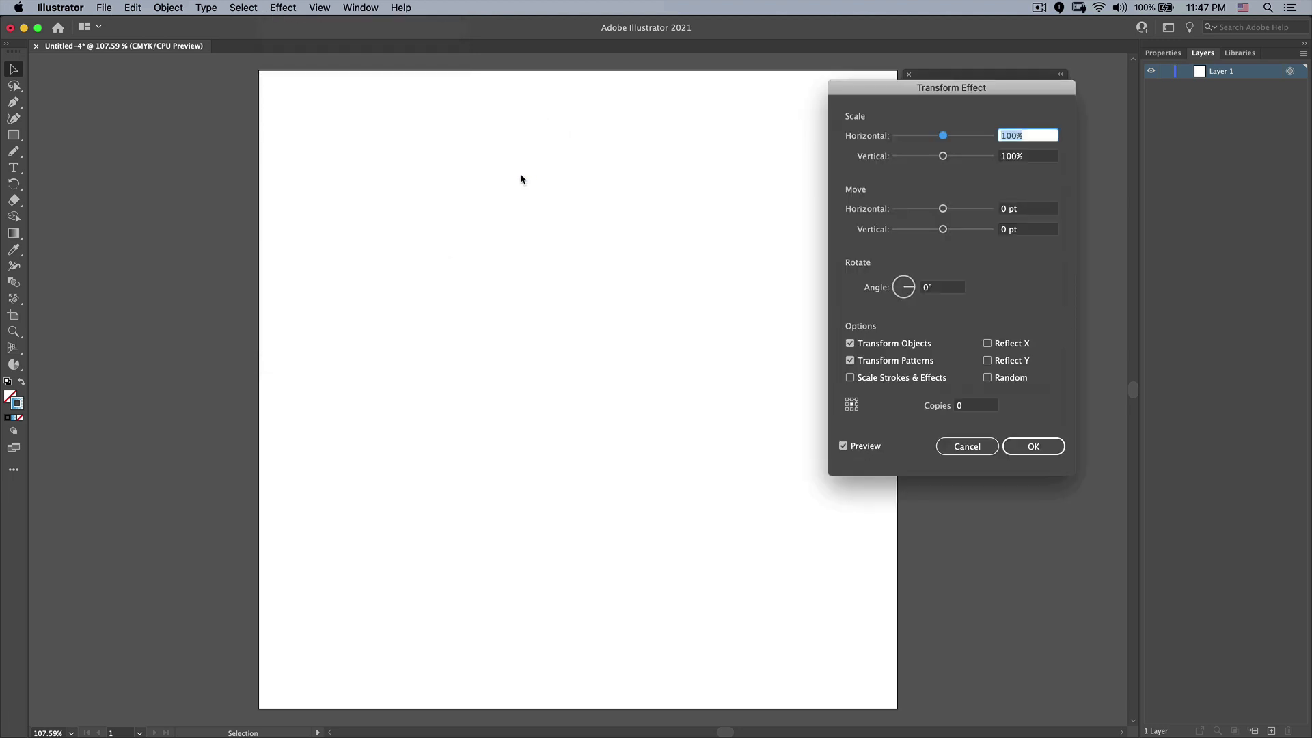
{"action": "mouse_move", "coordinate": [891, 326]}
{"action": "type", "text": "1"}
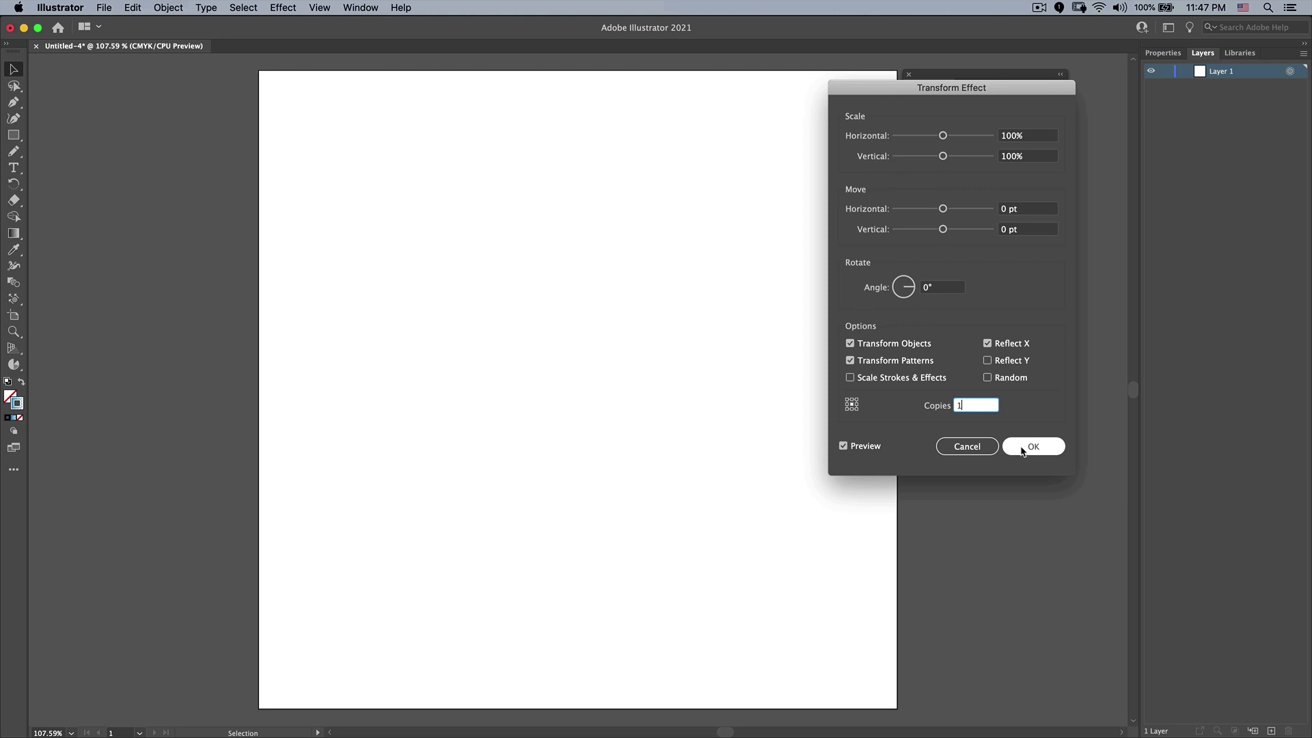
{"action": "left_click", "coordinate": [1033, 446]}
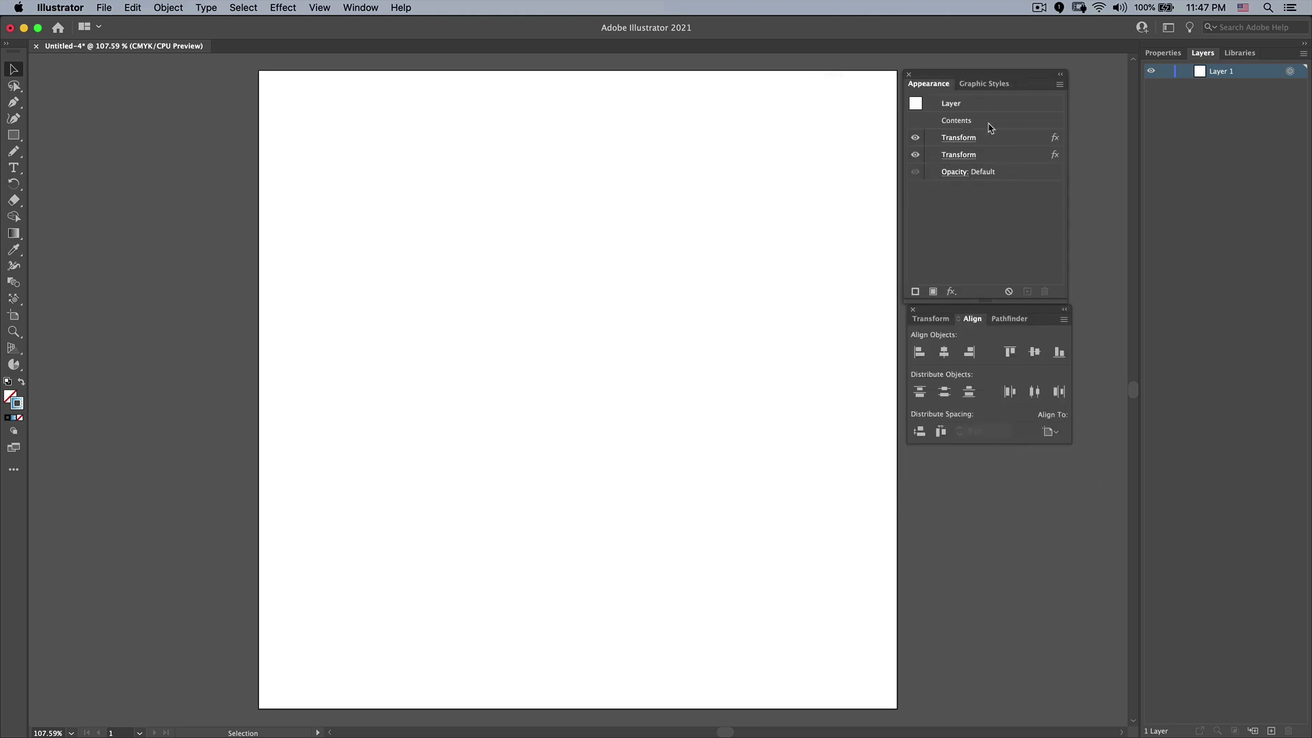
{"action": "mouse_move", "coordinate": [972, 144]}
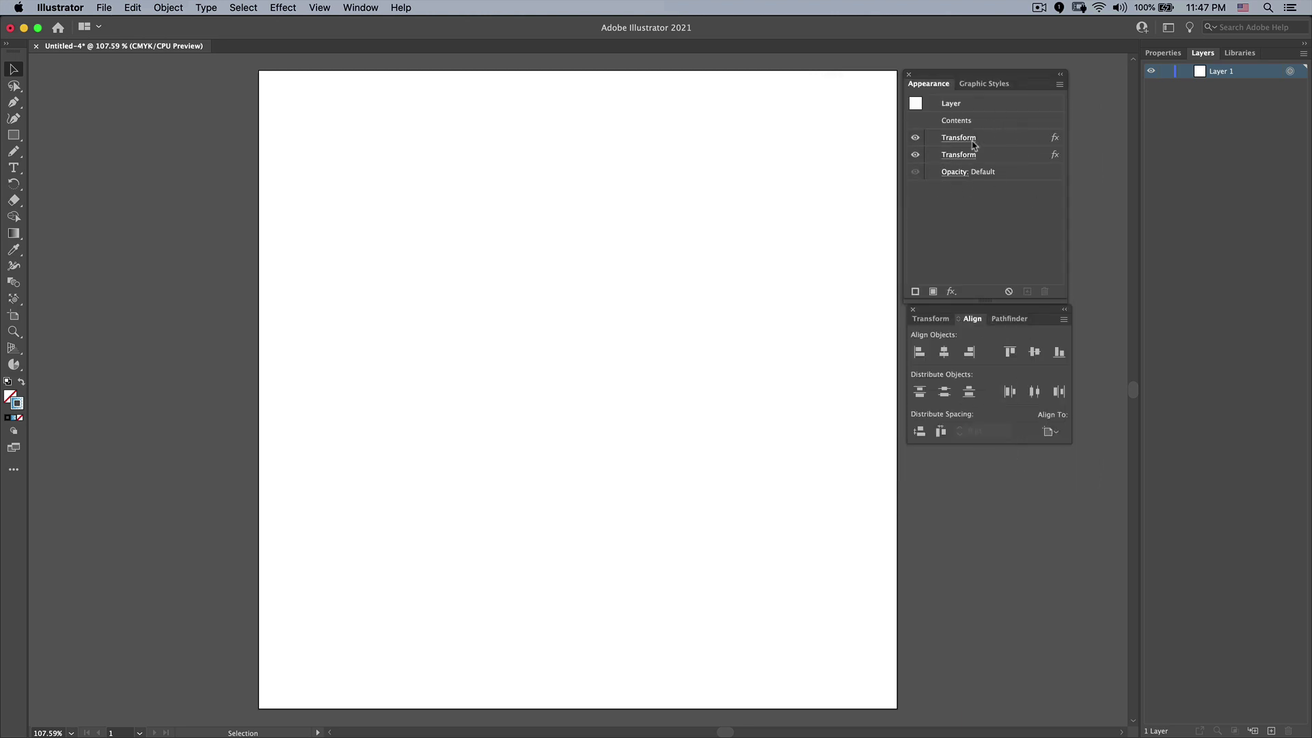
{"action": "mouse_move", "coordinate": [1159, 569]}
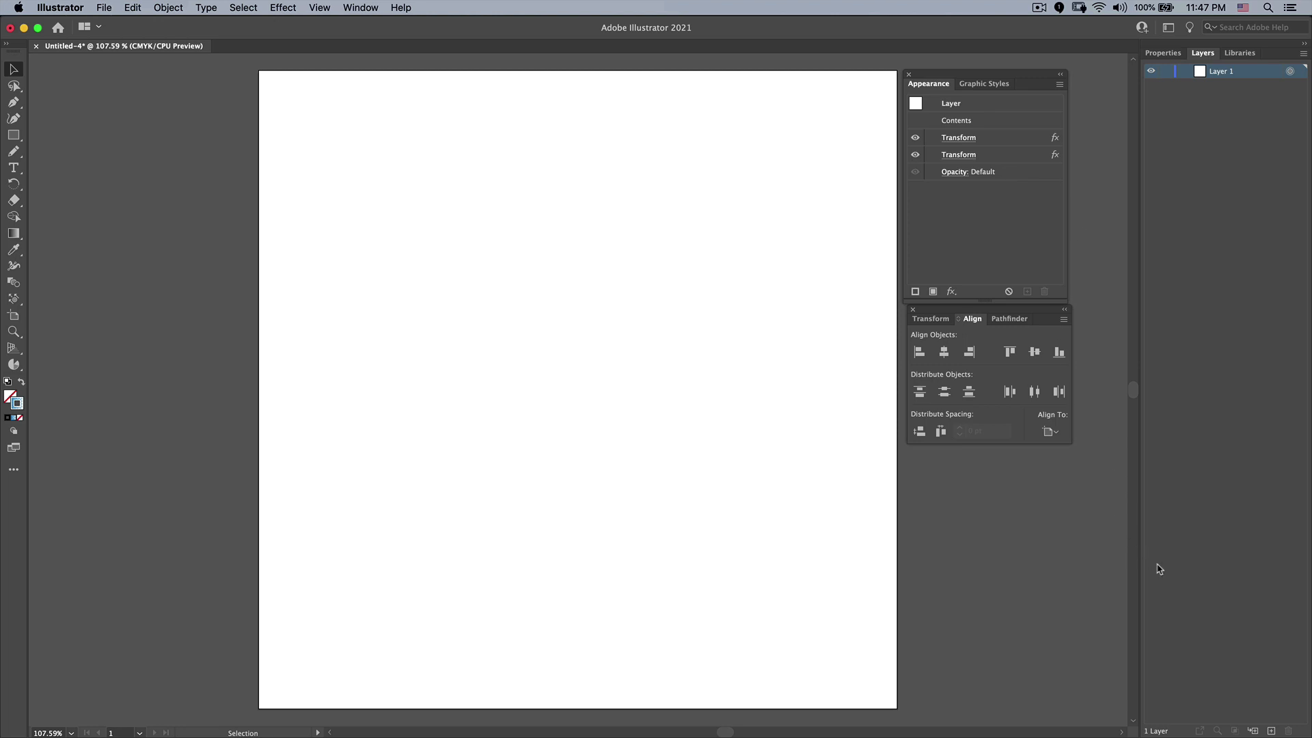
{"action": "mouse_move", "coordinate": [14, 135]}
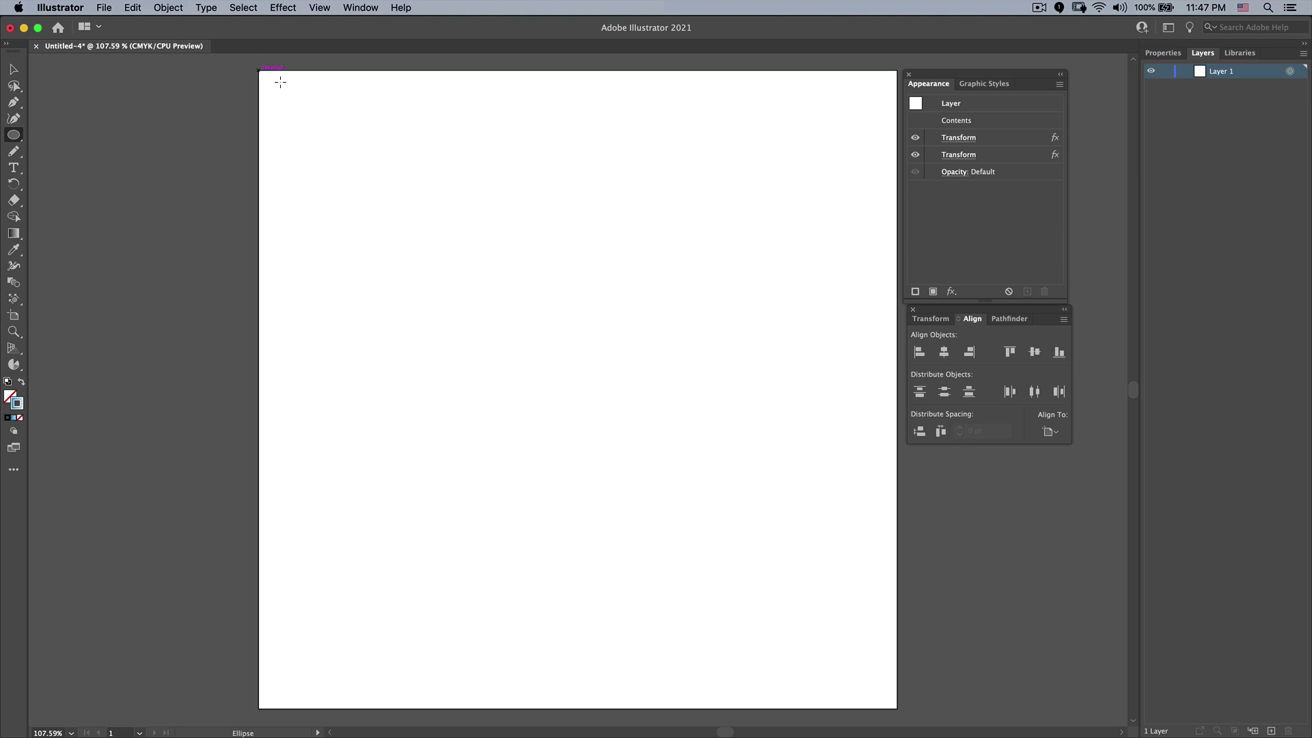
Step: Draw a circle filling the artboard and align it to the artboard
{"action": "left_click_drag", "start_coordinate": [261, 71], "coordinate": [873, 683]}
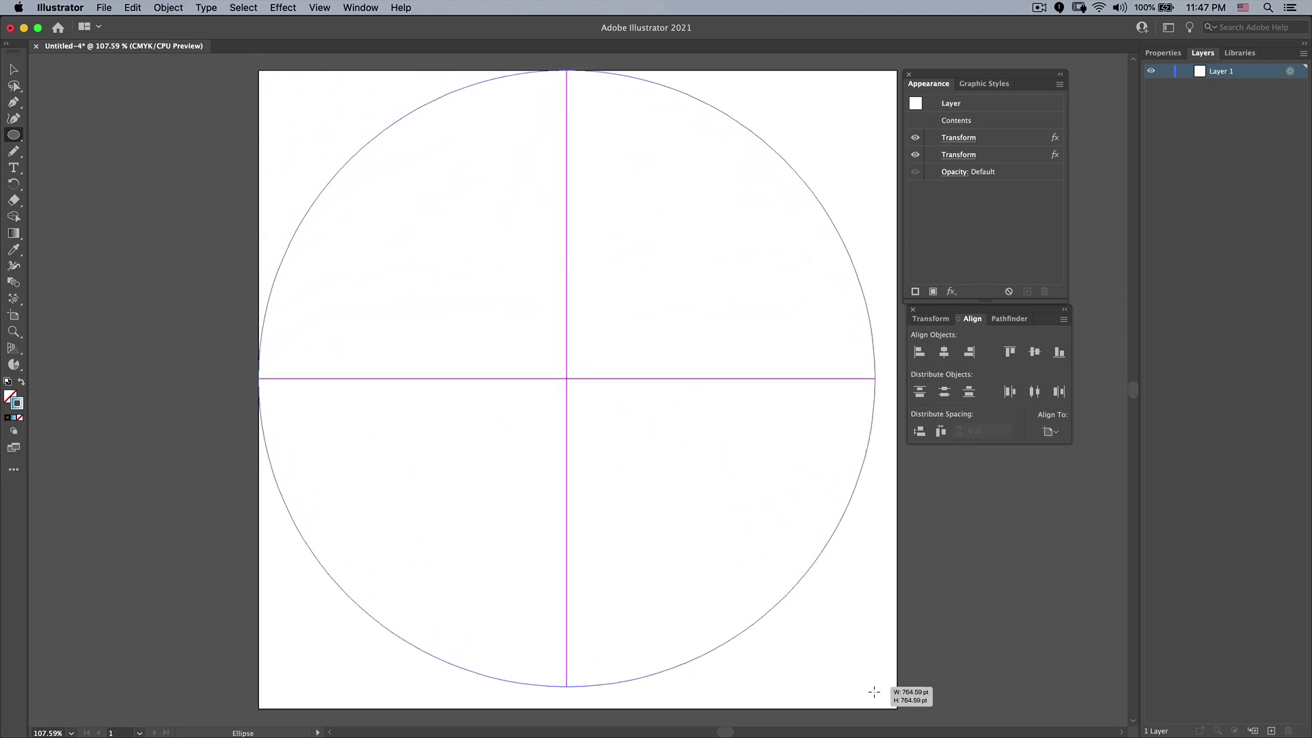
{"action": "left_click_drag", "start_coordinate": [873, 690], "coordinate": [897, 705]}
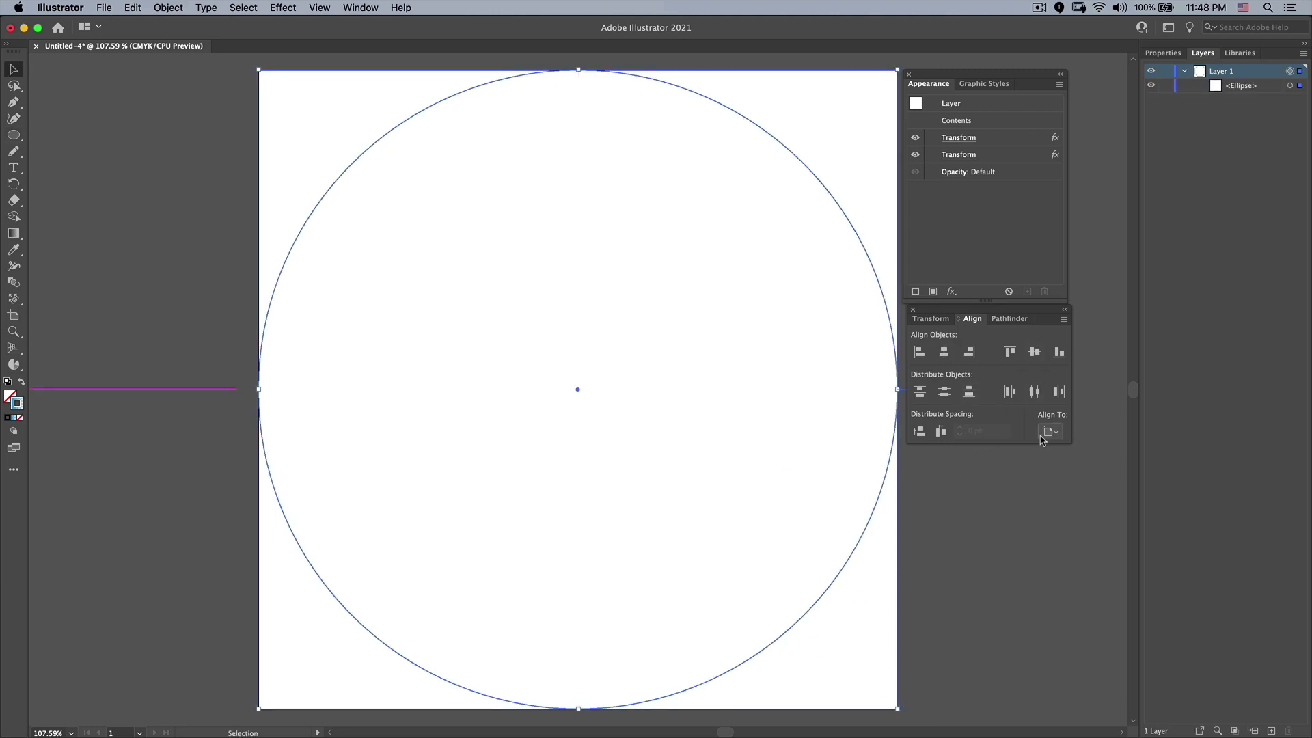
{"action": "left_click", "coordinate": [1050, 431]}
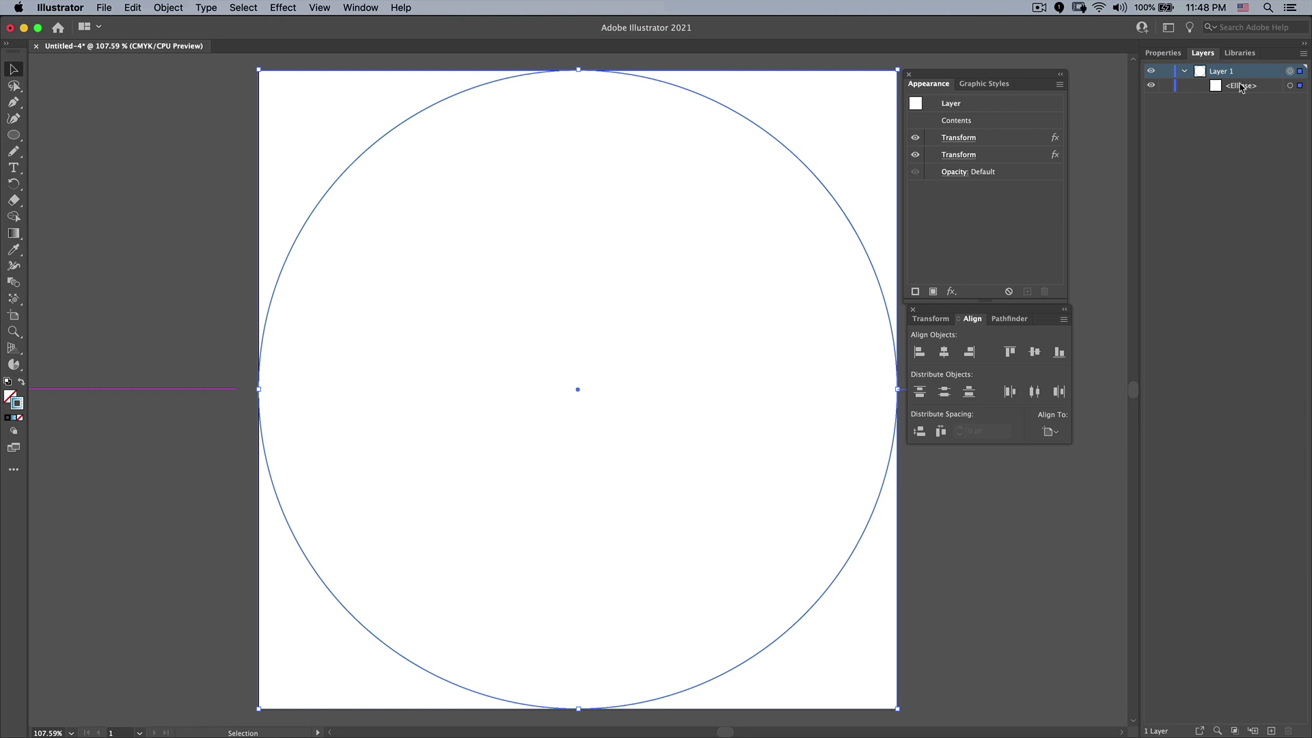
Step: Lock and hide the circle guide, and select the new Layer 2 for drawing
{"action": "left_click", "coordinate": [1242, 86]}
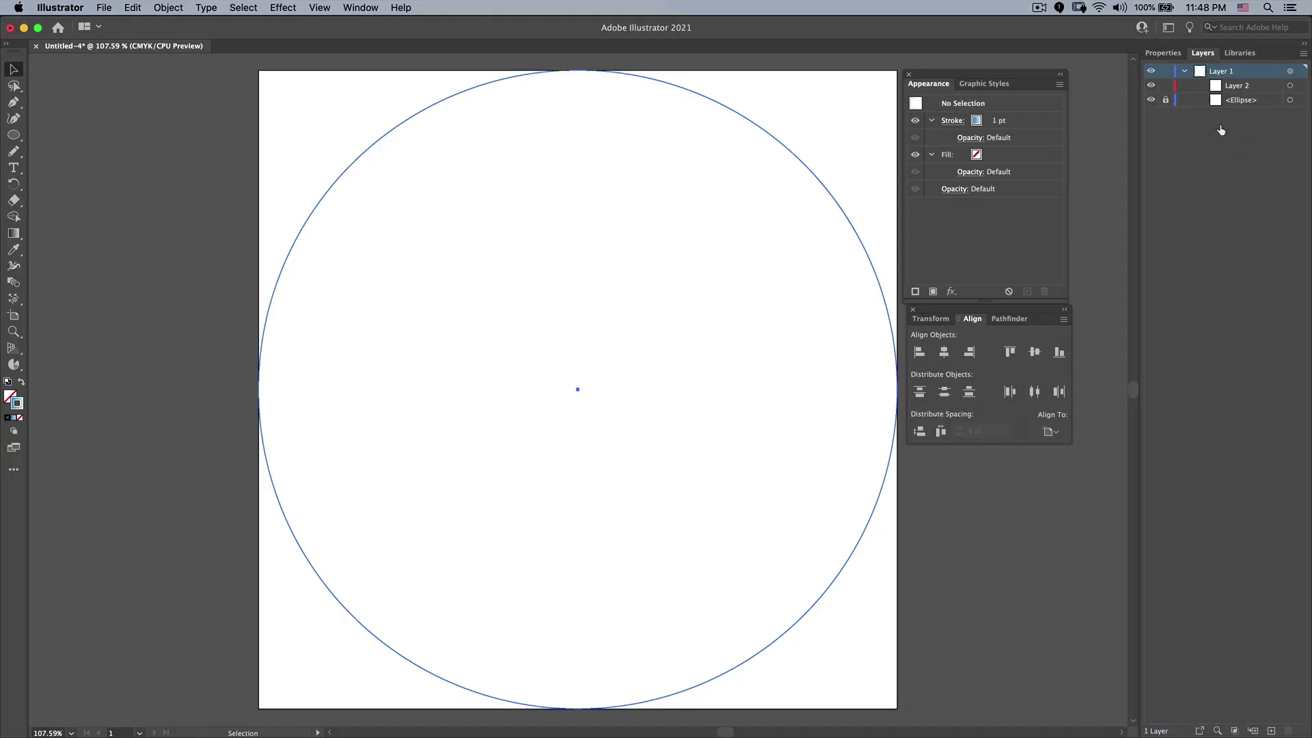
{"action": "left_click", "coordinate": [1152, 101]}
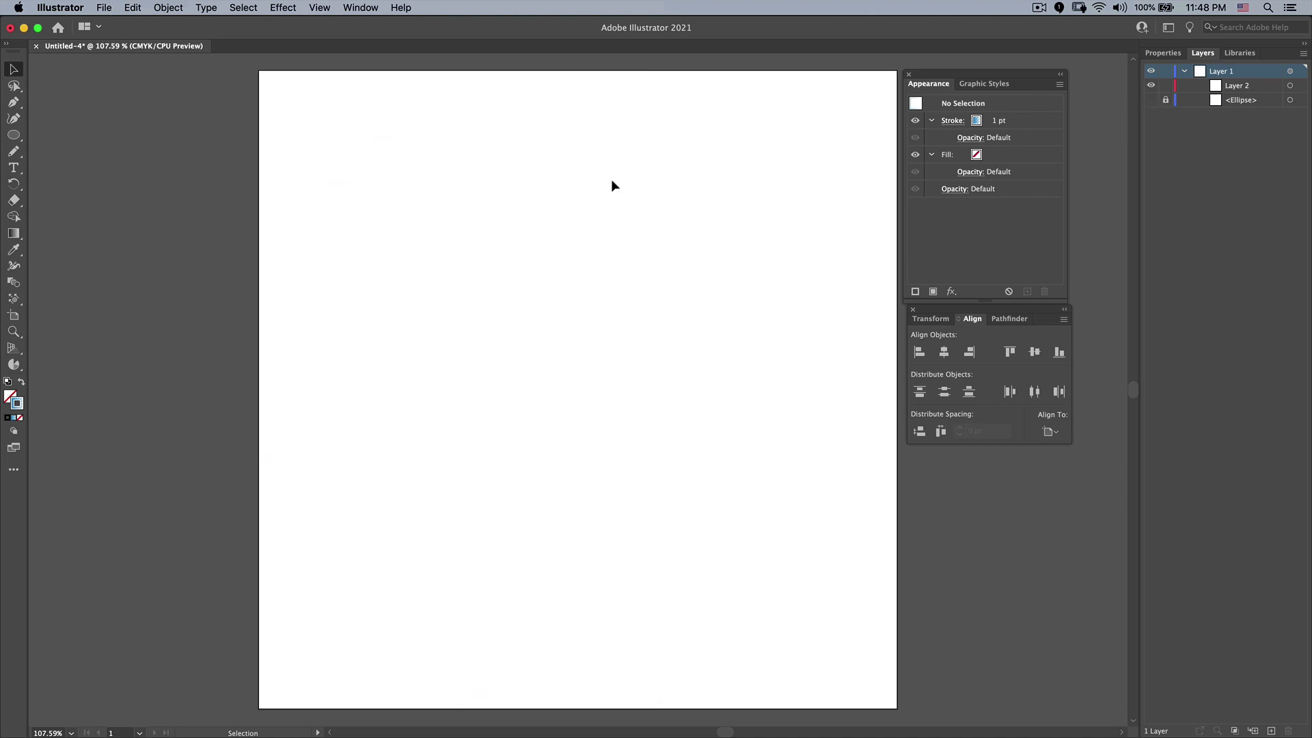
{"action": "left_click", "coordinate": [1236, 85]}
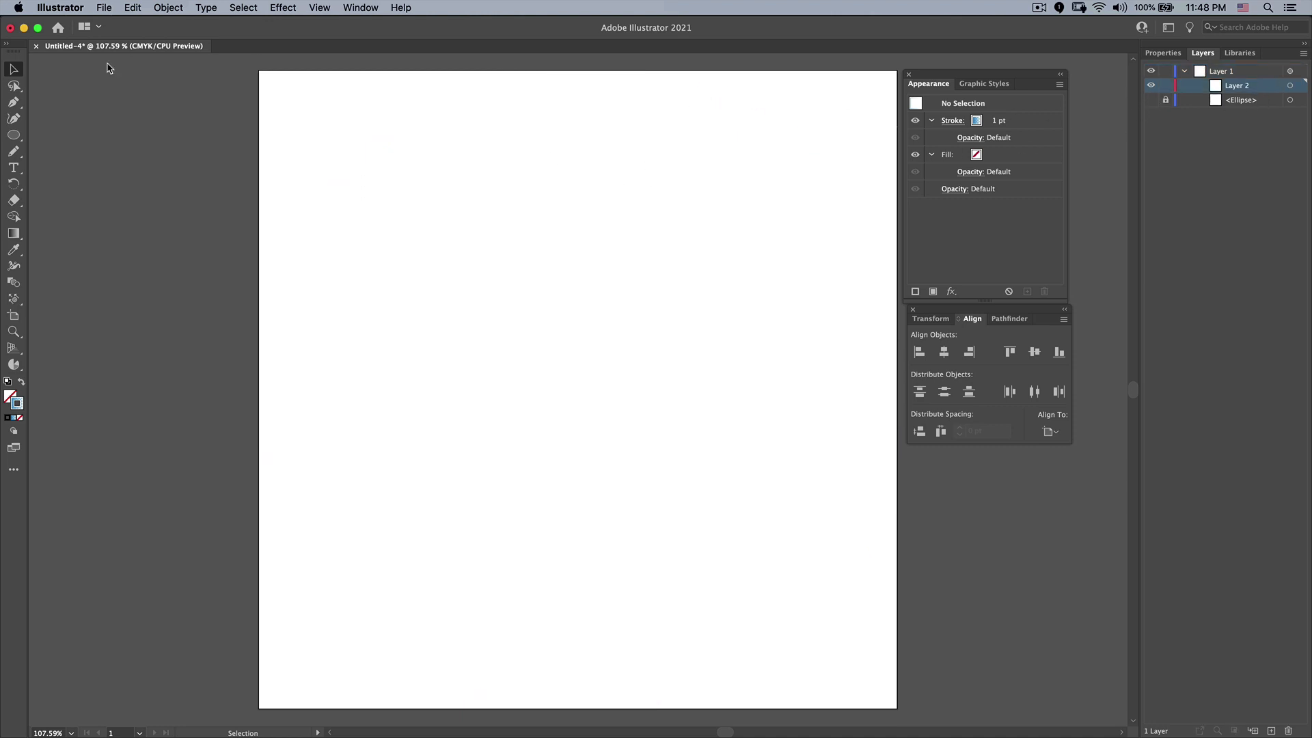
Step: Use the Pencil tool to draw flourish strokes on Layer 2
{"action": "left_click", "coordinate": [14, 152]}
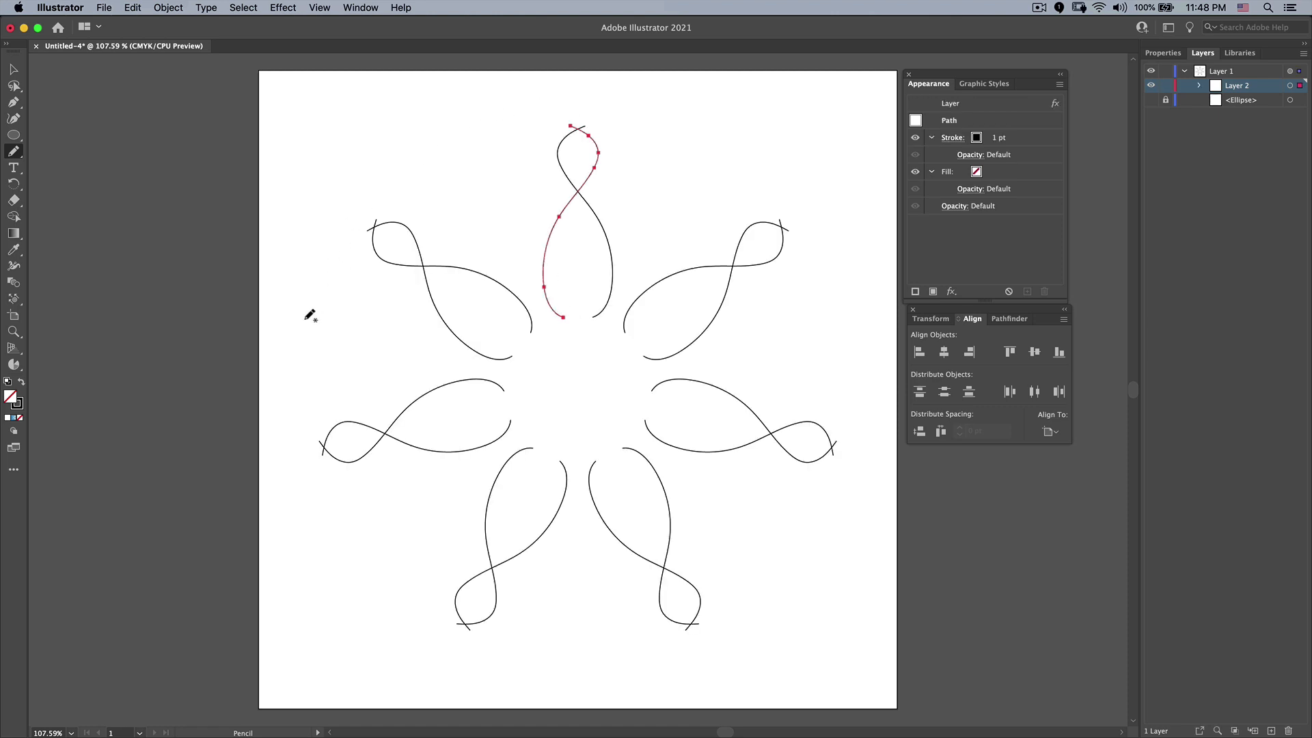
{"action": "mouse_move", "coordinate": [607, 126]}
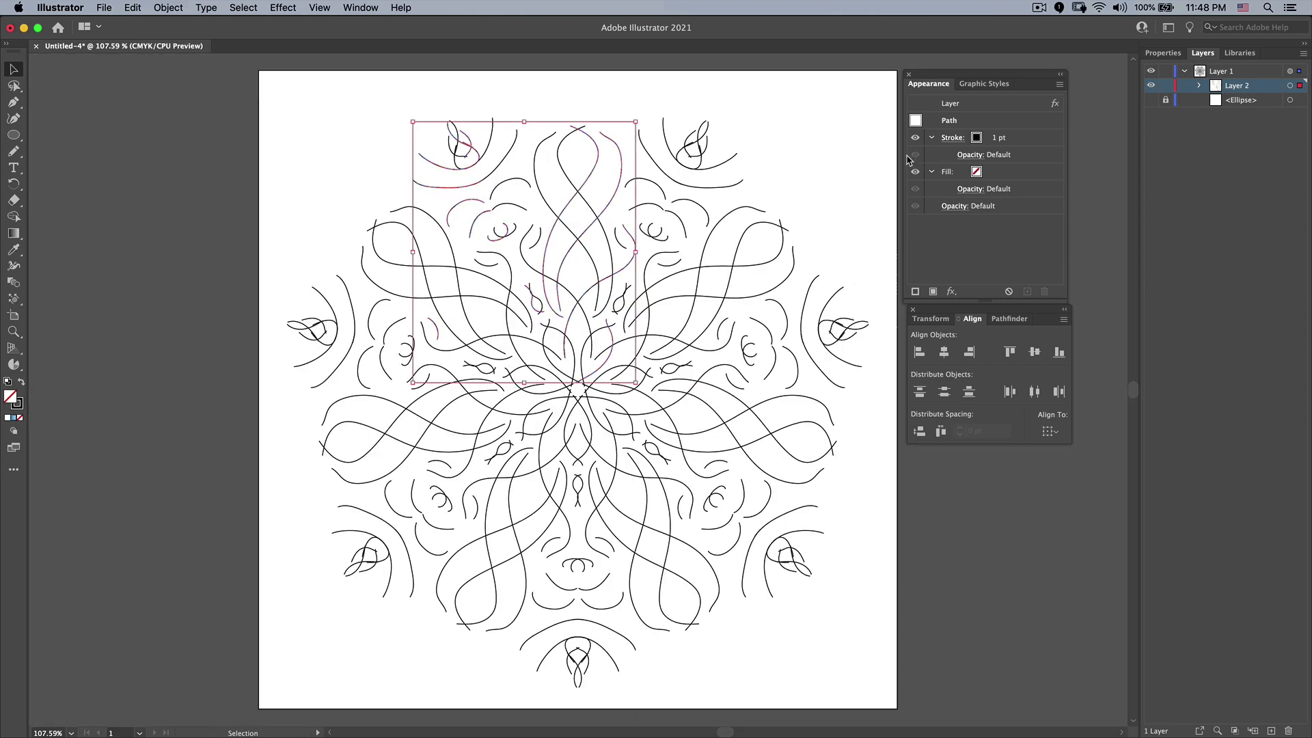
Step: Give the flourish strokes 3 pt weight, round caps and a tapered width profile
{"action": "left_click", "coordinate": [999, 137]}
{"action": "type", "text": "3"}
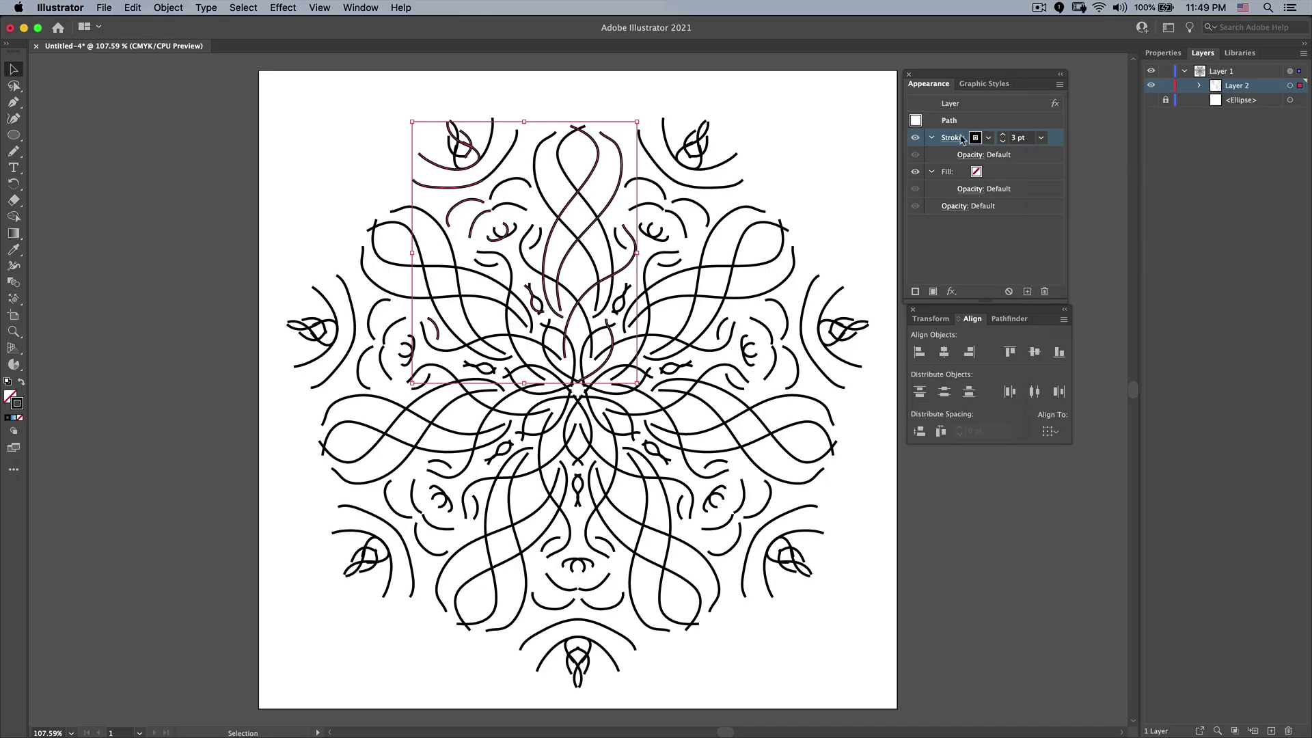
{"action": "left_click", "coordinate": [986, 137]}
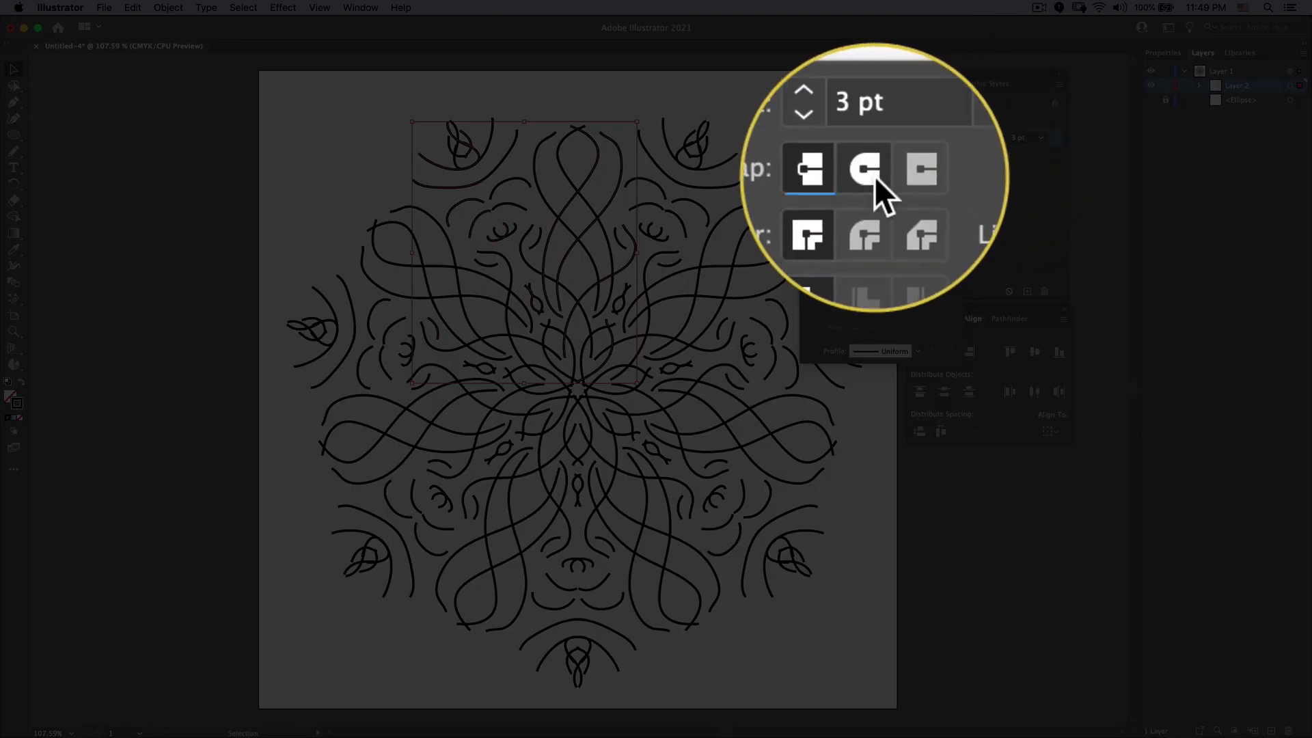
{"action": "left_click", "coordinate": [884, 350]}
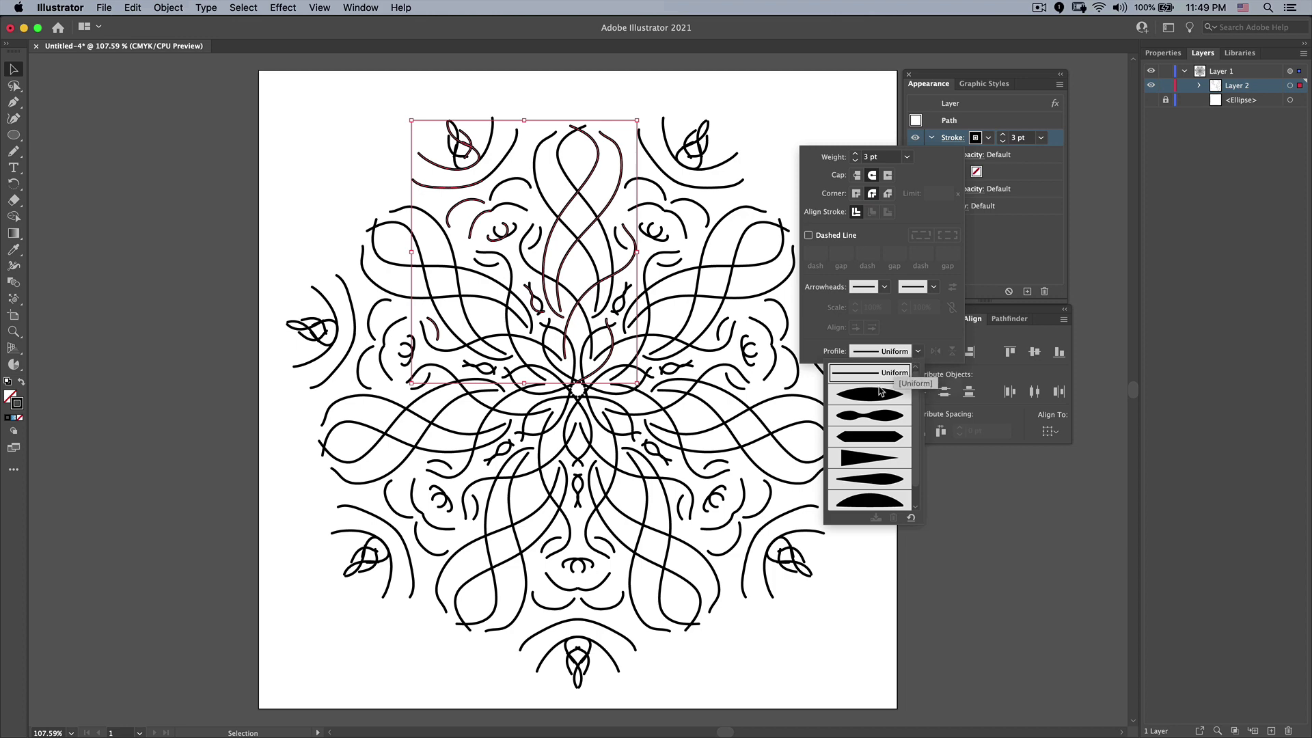
{"action": "left_click", "coordinate": [868, 458]}
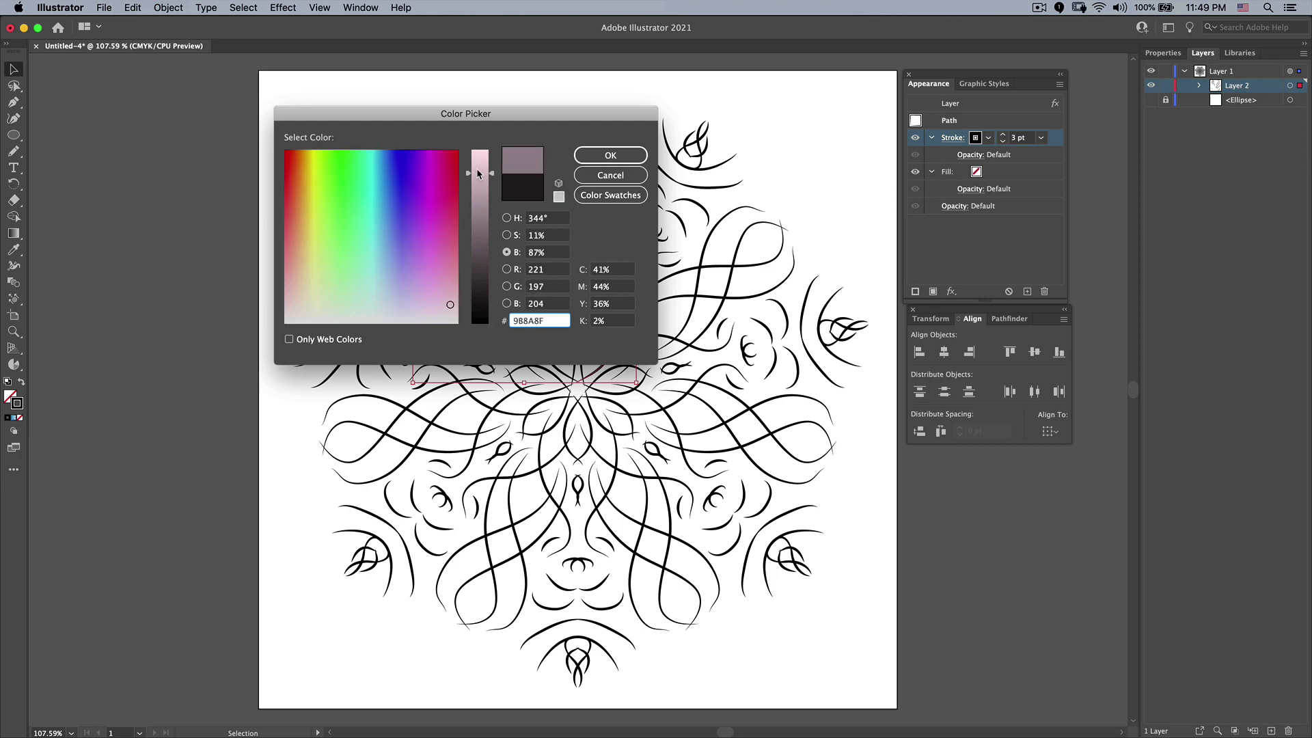
Step: Set the flourish stroke color to orange E09A53
{"action": "left_click", "coordinate": [299, 212]}
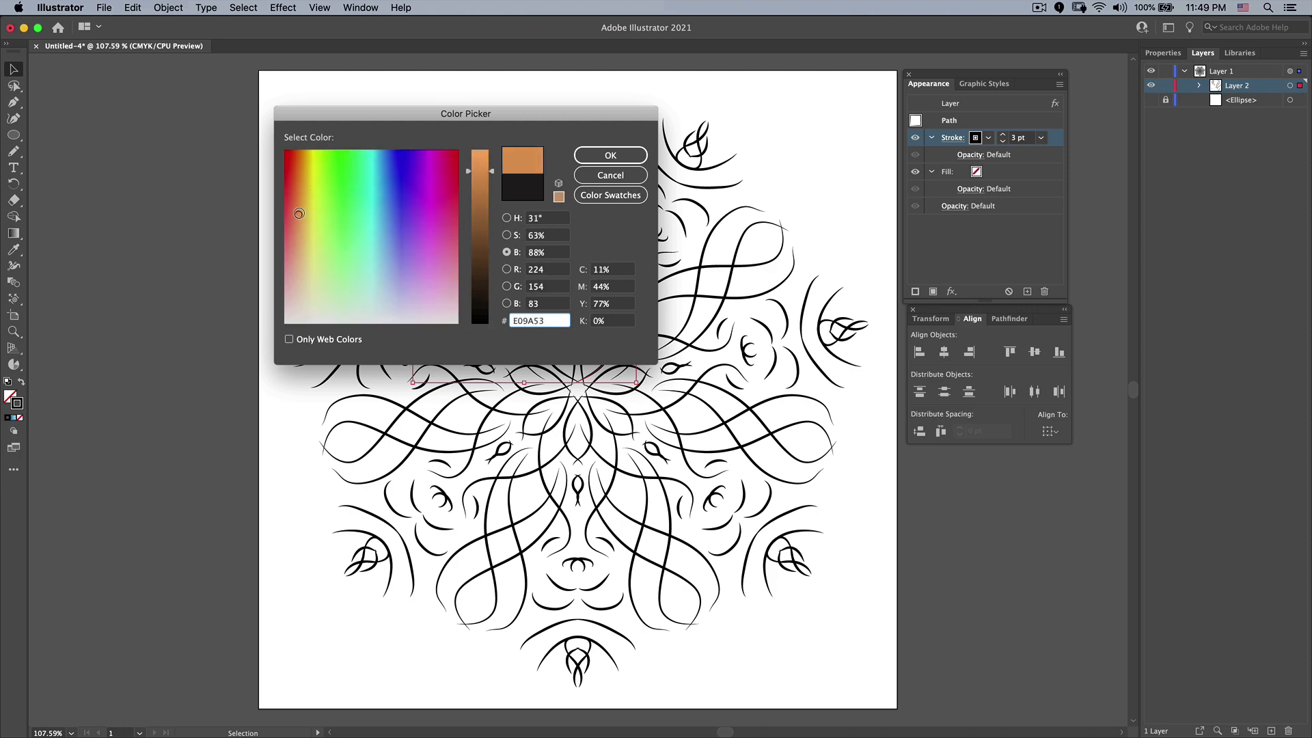
{"action": "left_click", "coordinate": [610, 155]}
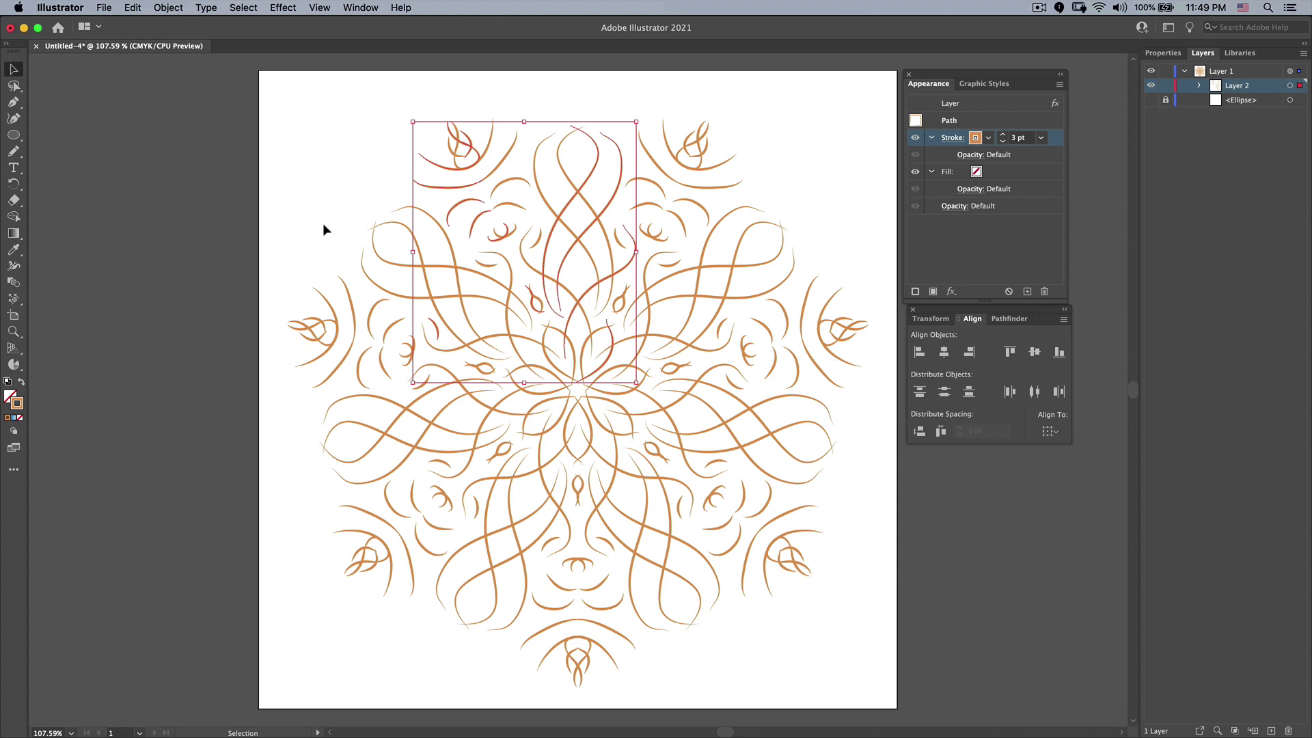